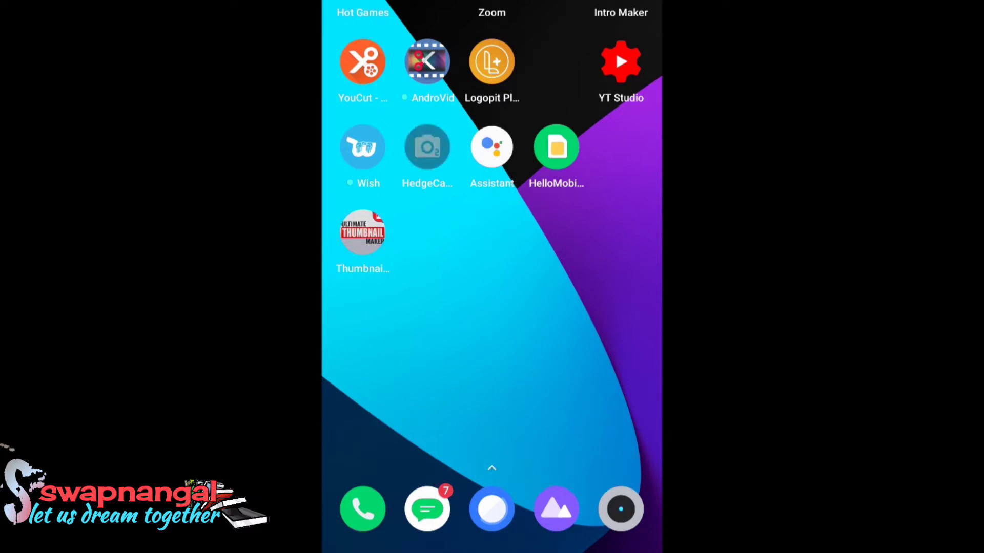
Launch the Open Camera app from the home screen to show the live preview
left_click(427, 147)
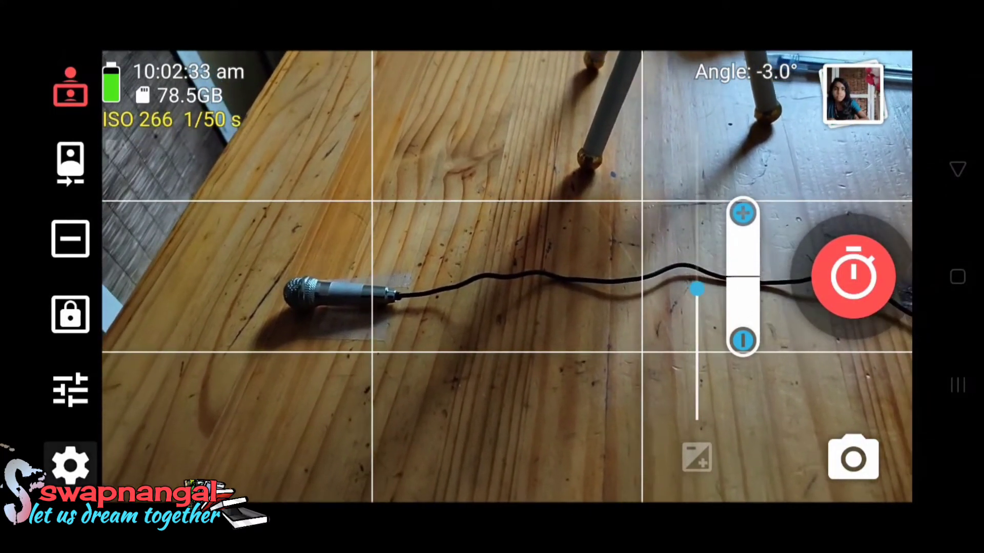
Open camera settings and scroll through the Video section, including video stabilization
left_click(70, 466)
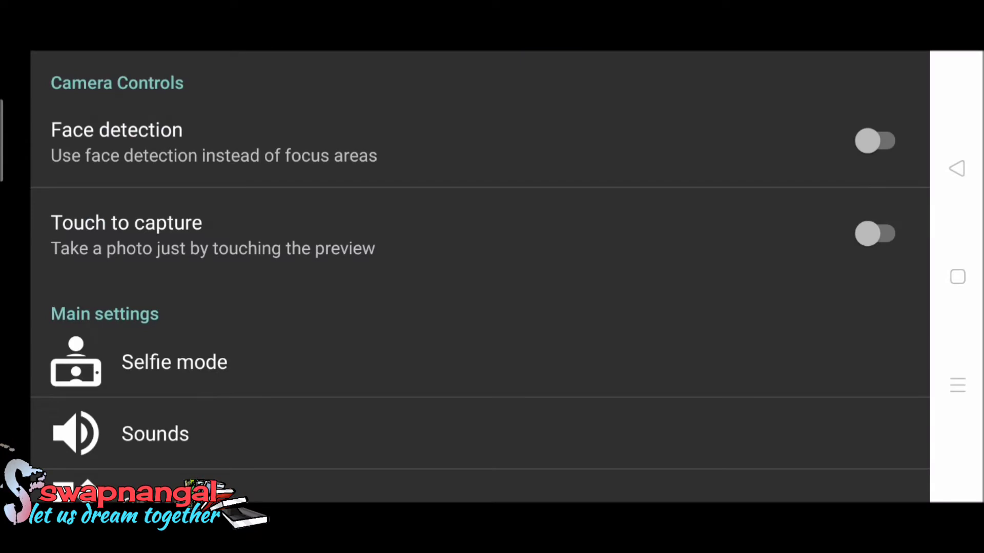
scroll("down", 3)
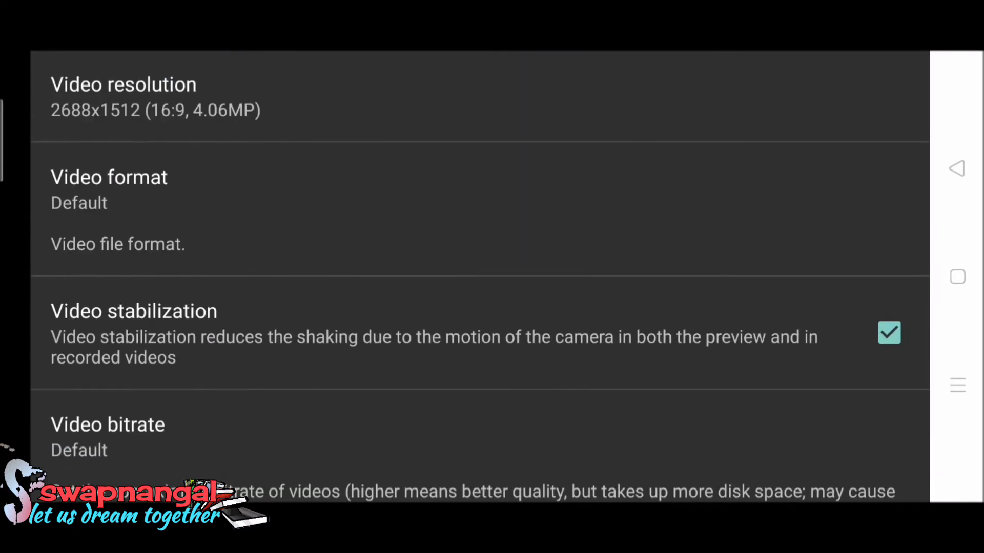
scroll("down", 3)
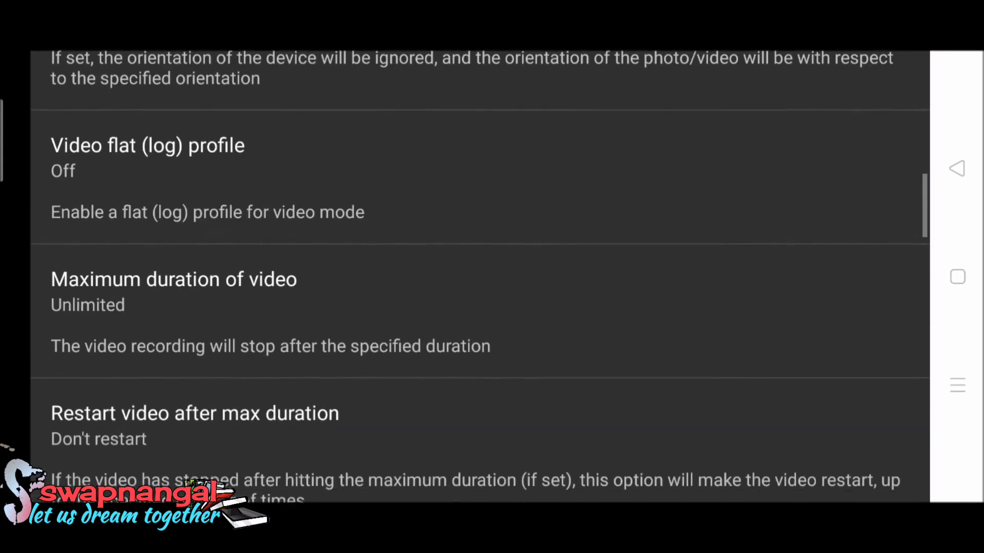
scroll("down", 3)
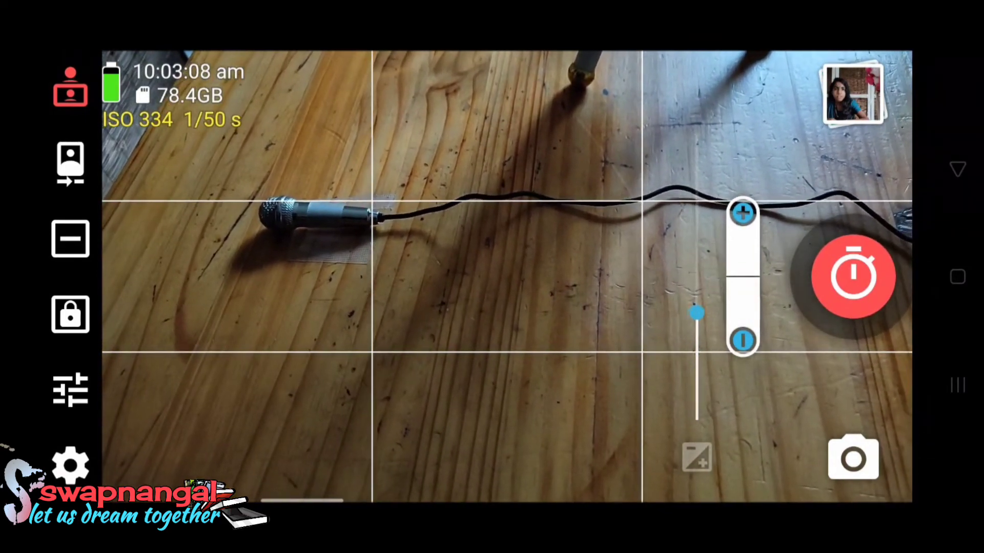
Record a roughly six-second test clip while watching the audio level meter
left_click(853, 277)
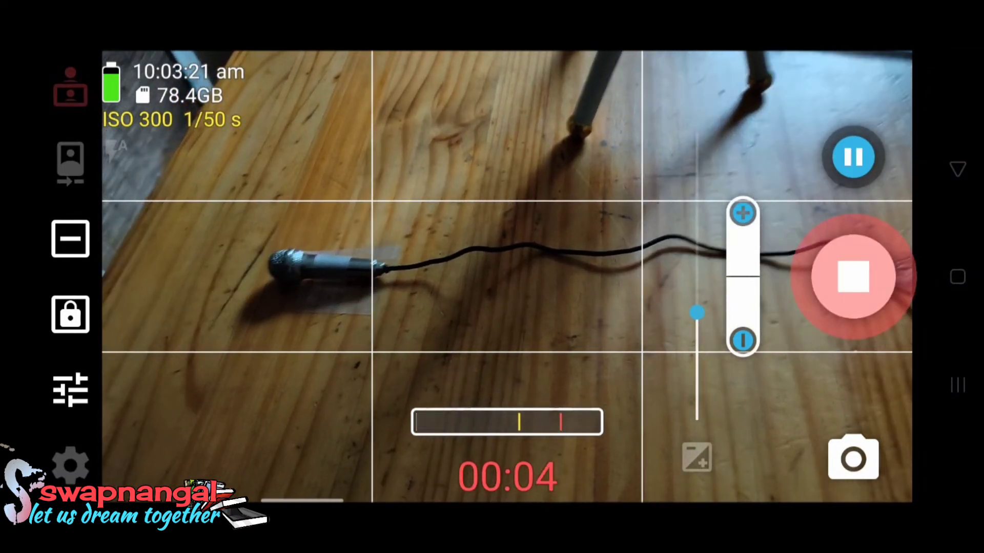
left_click(852, 276)
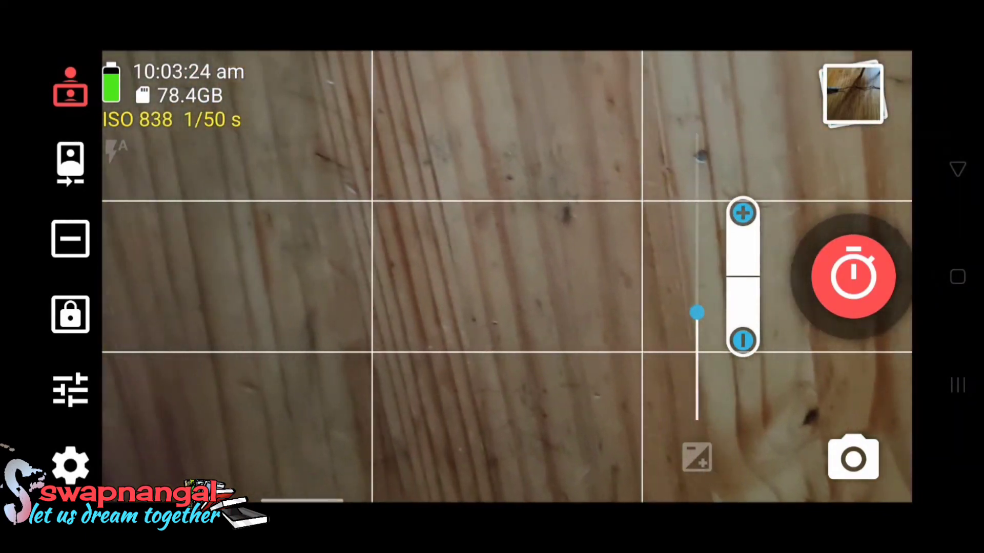